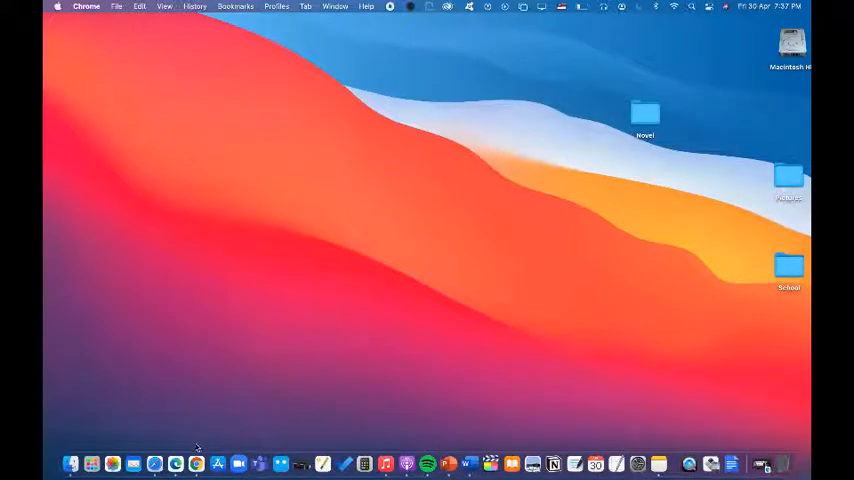
{"action": "mouse_move", "coordinate": [160, 444]}
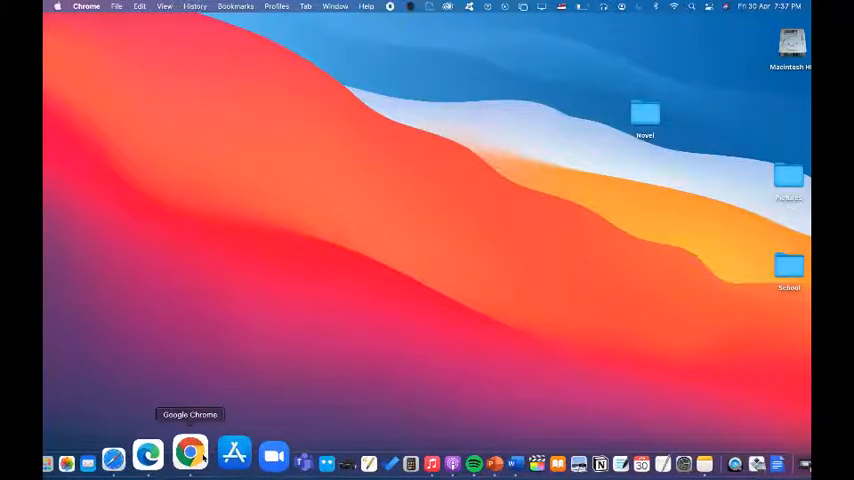
Step: Launch Google Chrome from its Dock icon's context menu
{"action": "right_click", "coordinate": [188, 456]}
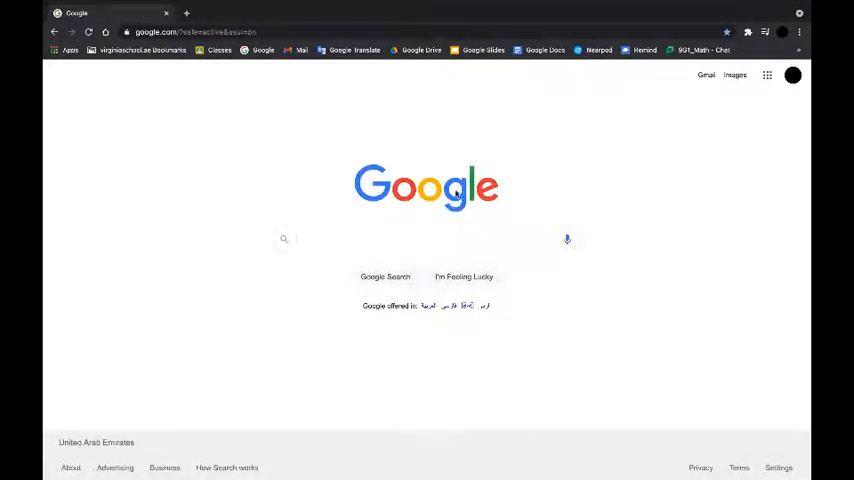
Step: Launch Google Chat from the Google apps grid and enter the 9G1_Math room
{"action": "left_click", "coordinate": [768, 76]}
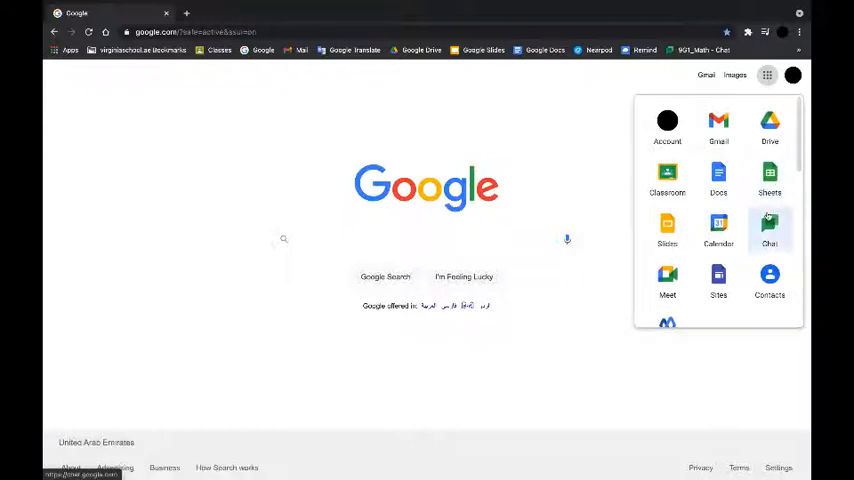
{"action": "left_click", "coordinate": [768, 228]}
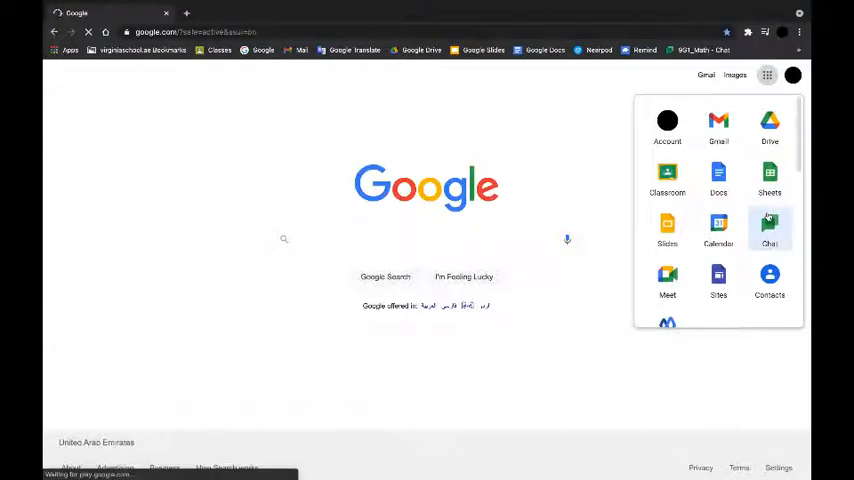
{"action": "left_click", "coordinate": [768, 224]}
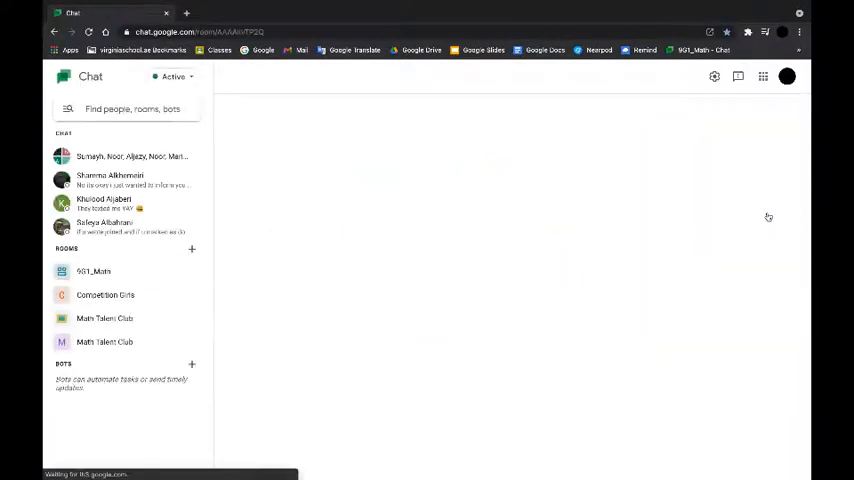
{"action": "left_click", "coordinate": [92, 272]}
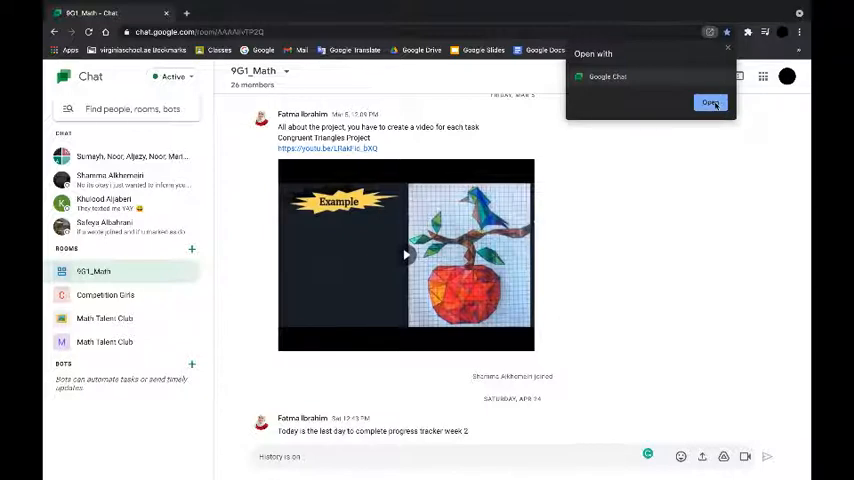
Step: Move 9G1_Math into the standalone Chat app and visit a direct message
{"action": "left_click", "coordinate": [710, 102]}
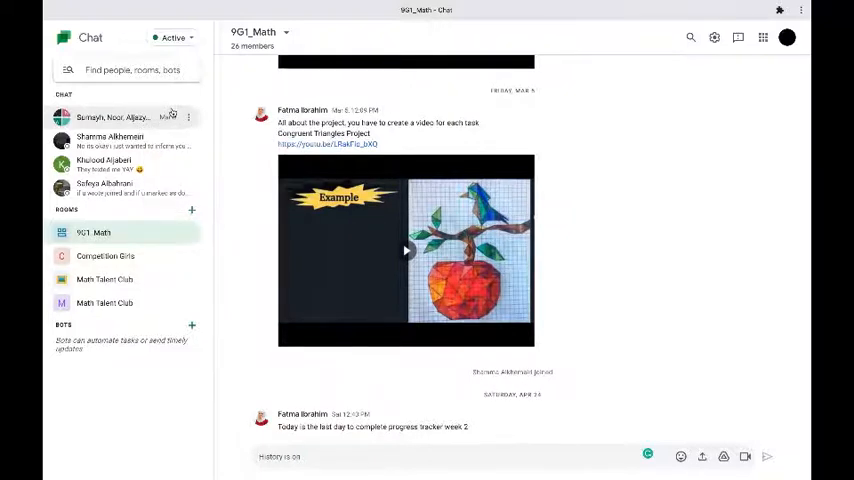
{"action": "left_click", "coordinate": [110, 140]}
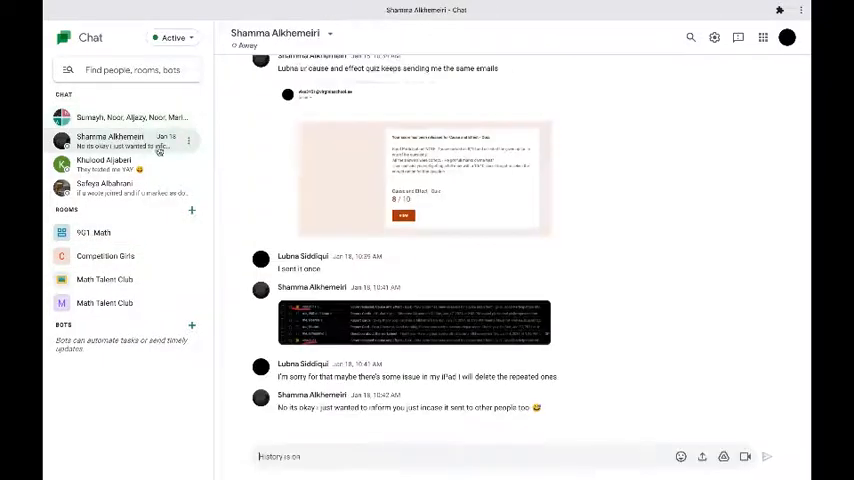
{"action": "left_click", "coordinate": [92, 232]}
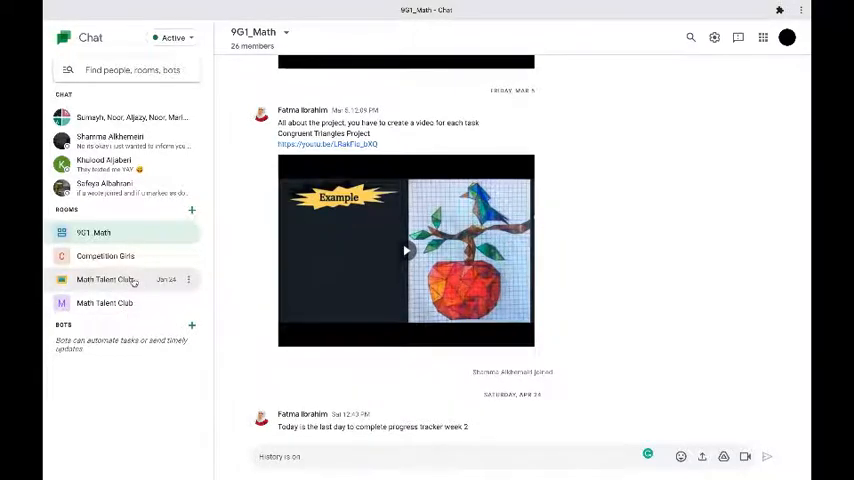
Step: Visit the Math Talent Club room, then the Competition Girls room
{"action": "left_click", "coordinate": [104, 280]}
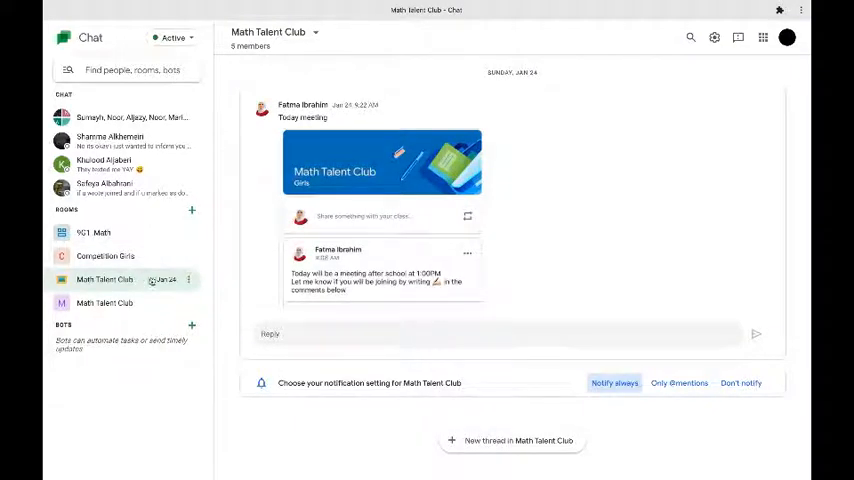
{"action": "left_click", "coordinate": [104, 256]}
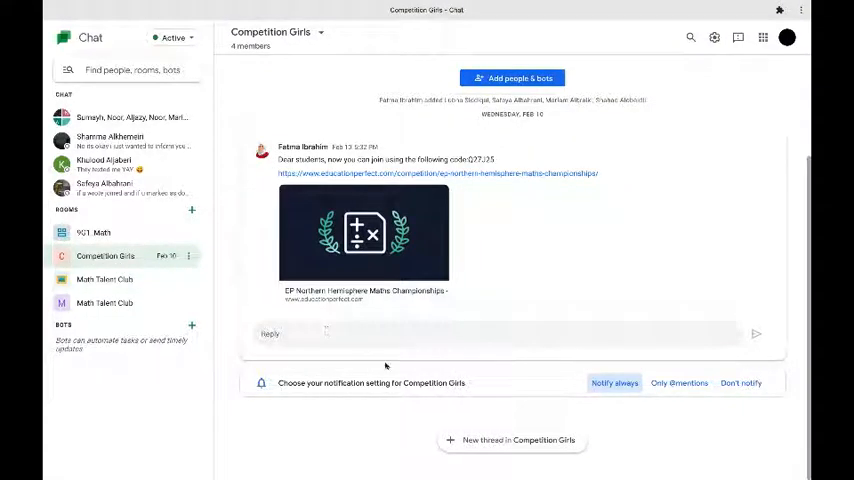
{"action": "mouse_move", "coordinate": [488, 446]}
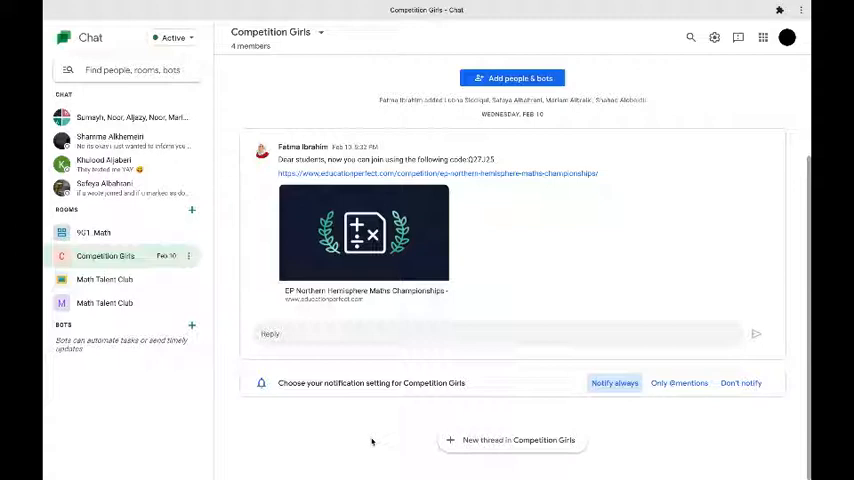
{"action": "mouse_move", "coordinate": [404, 436]}
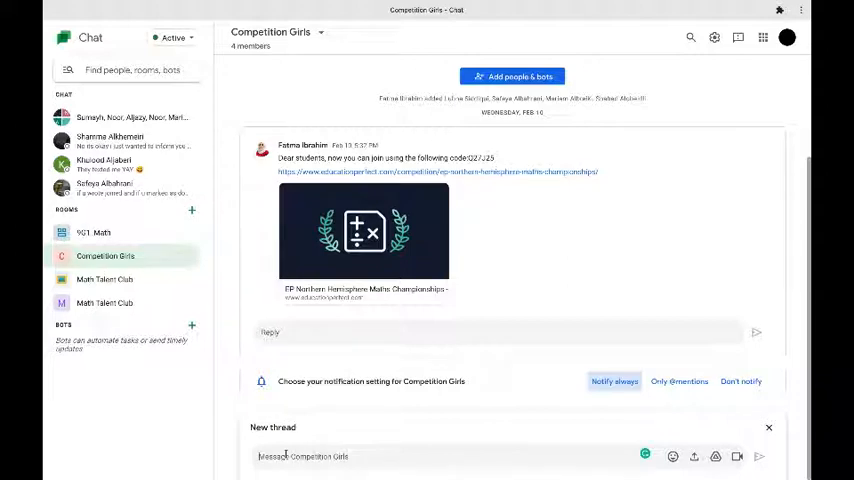
Step: Draft a new Competition Girls thread reading "math term 3 final assessment"
{"action": "type", "text": "math term 3 final assessment"}
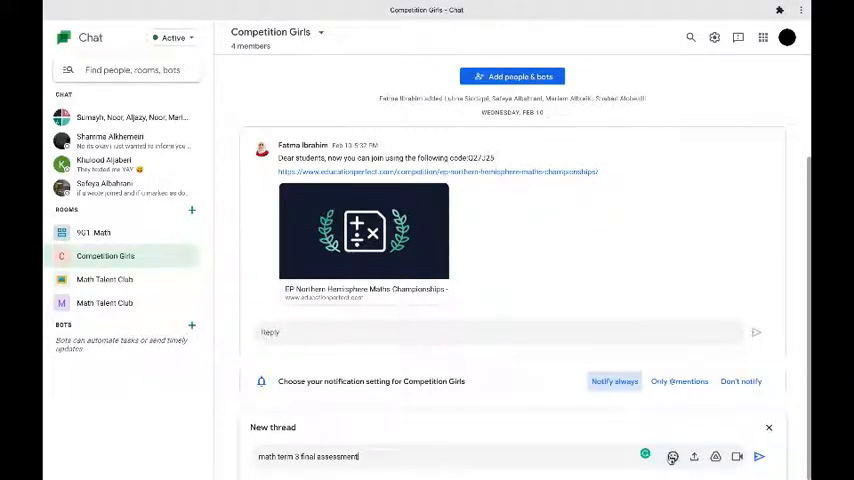
{"action": "left_click", "coordinate": [672, 456]}
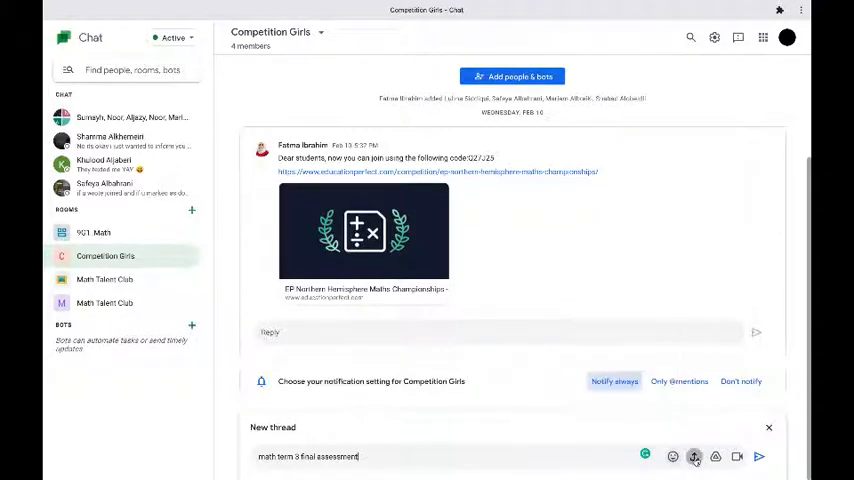
{"action": "left_click", "coordinate": [694, 456]}
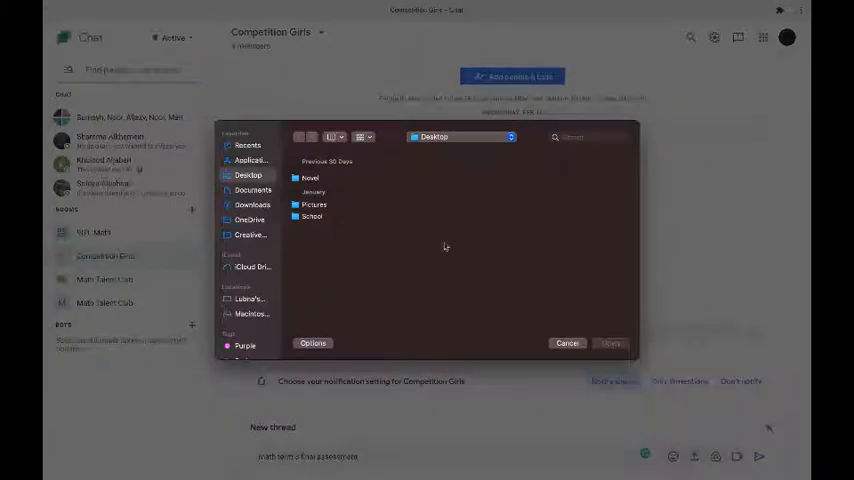
{"action": "mouse_move", "coordinate": [276, 202]}
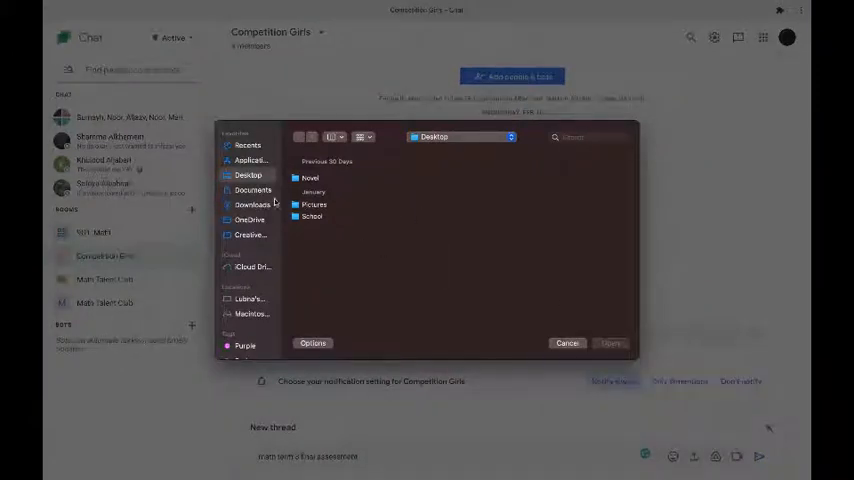
{"action": "left_click", "coordinate": [252, 190]}
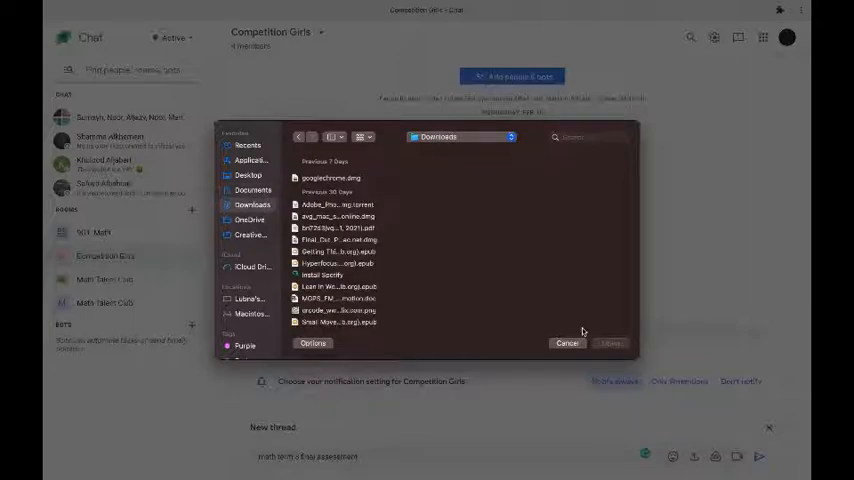
{"action": "left_click", "coordinate": [566, 344]}
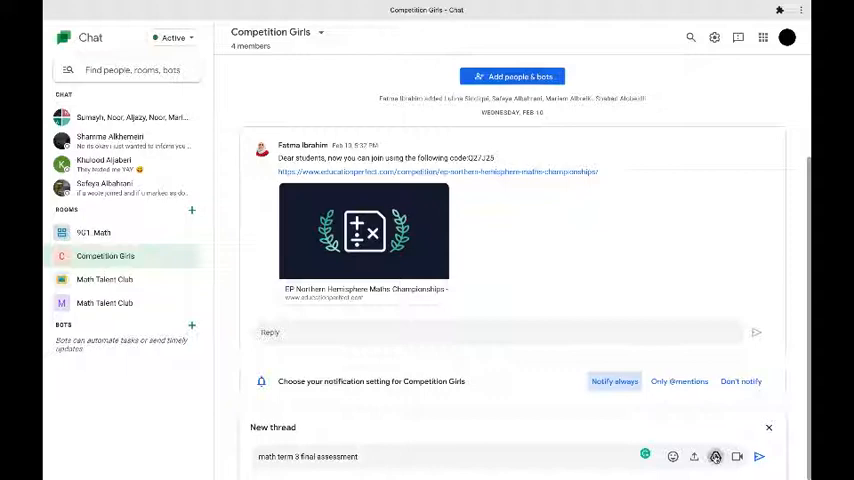
{"action": "left_click", "coordinate": [694, 456]}
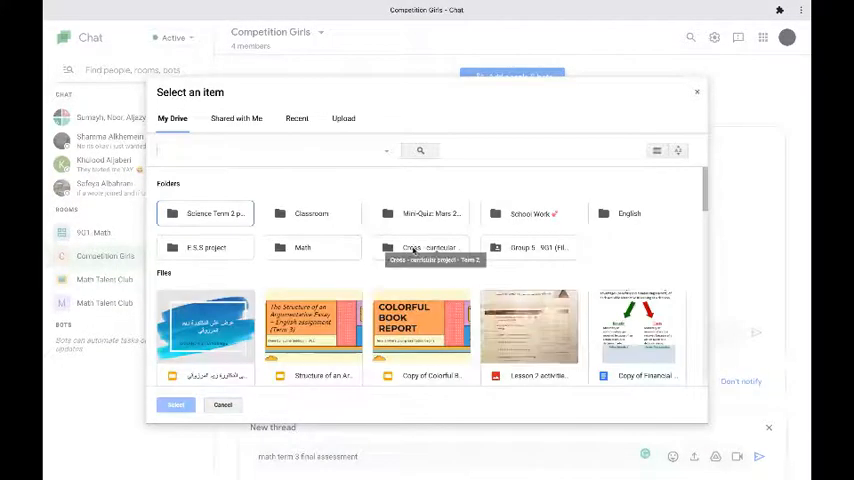
{"action": "scroll", "scroll_direction": "down", "scroll_amount": 3}
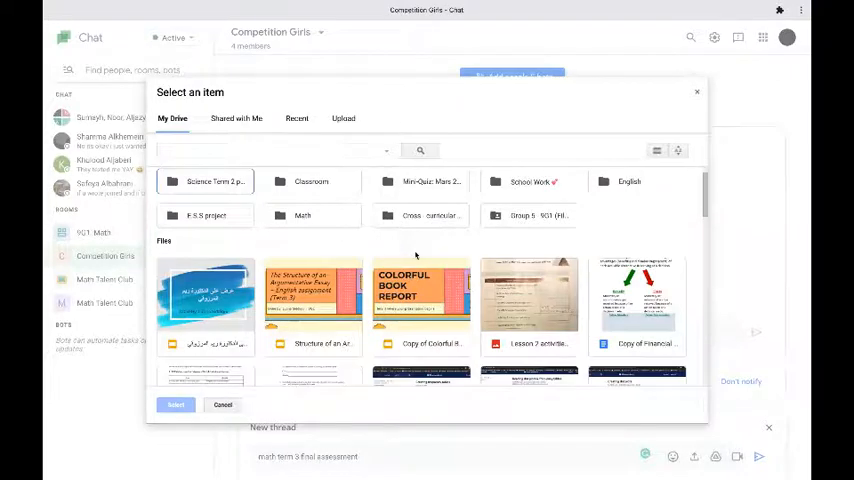
{"action": "scroll", "scroll_direction": "down", "scroll_amount": 3}
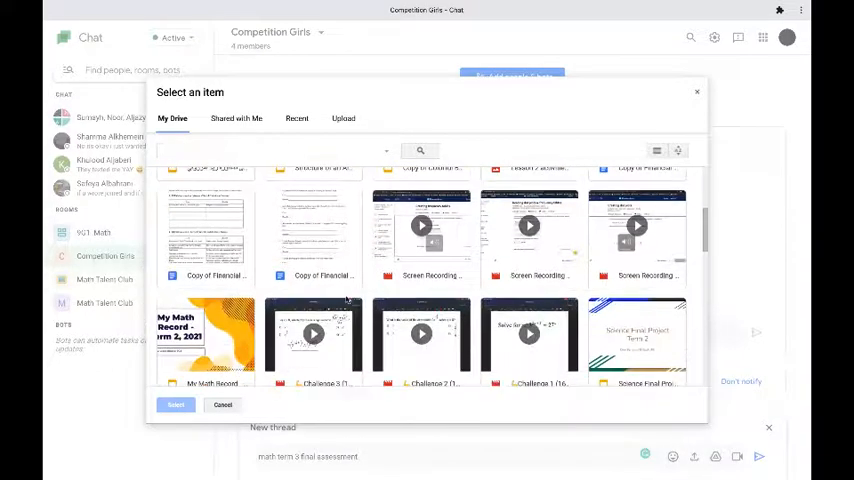
{"action": "scroll", "scroll_direction": "down", "scroll_amount": 3}
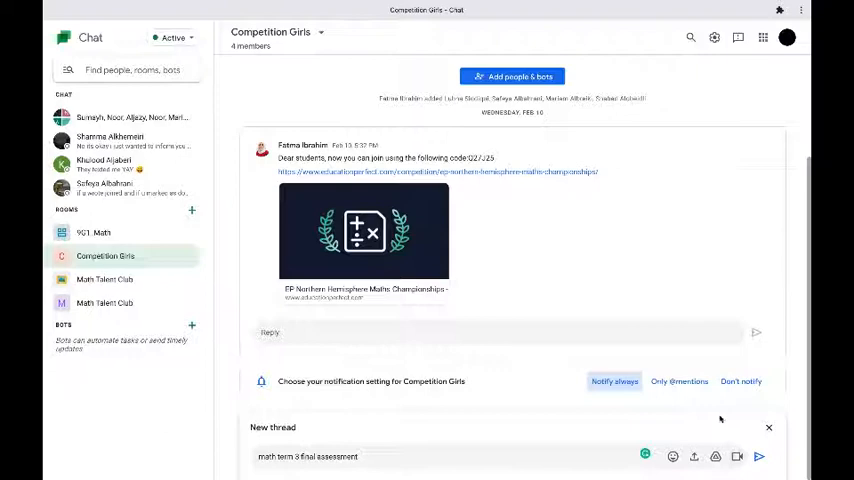
{"action": "left_click", "coordinate": [768, 428]}
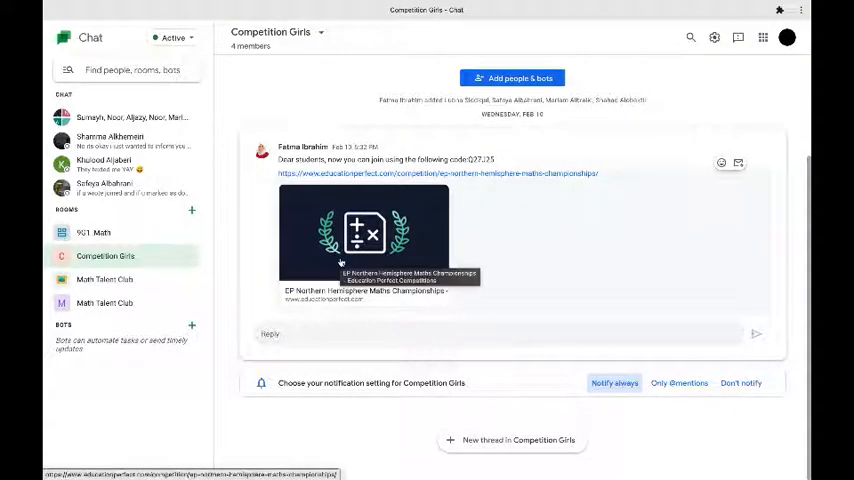
{"action": "mouse_move", "coordinate": [352, 96]}
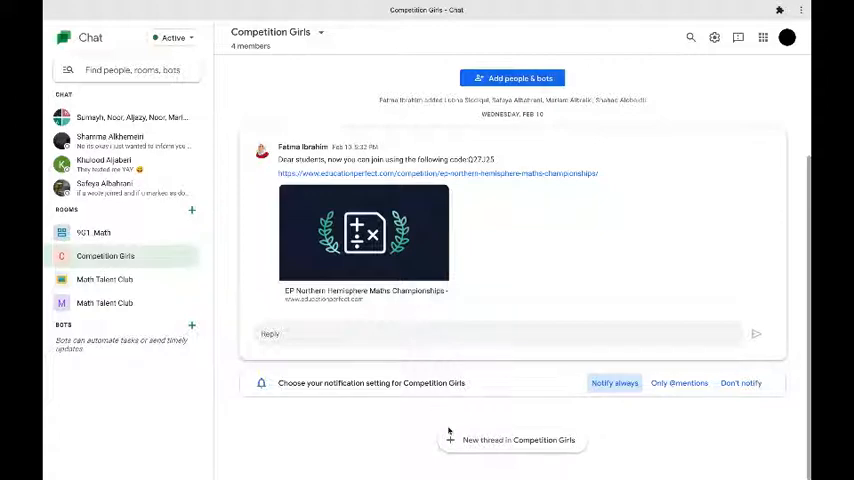
{"action": "mouse_move", "coordinate": [680, 430]}
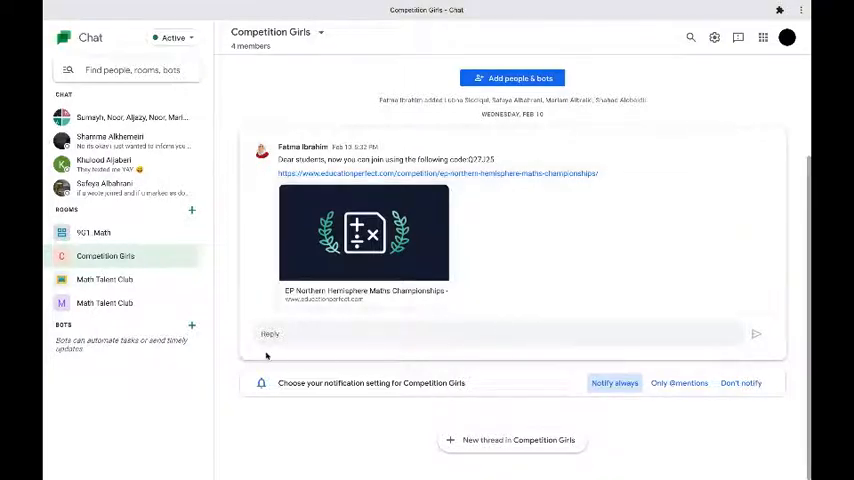
Step: Visit three direct message conversations in turn
{"action": "left_click", "coordinate": [104, 164]}
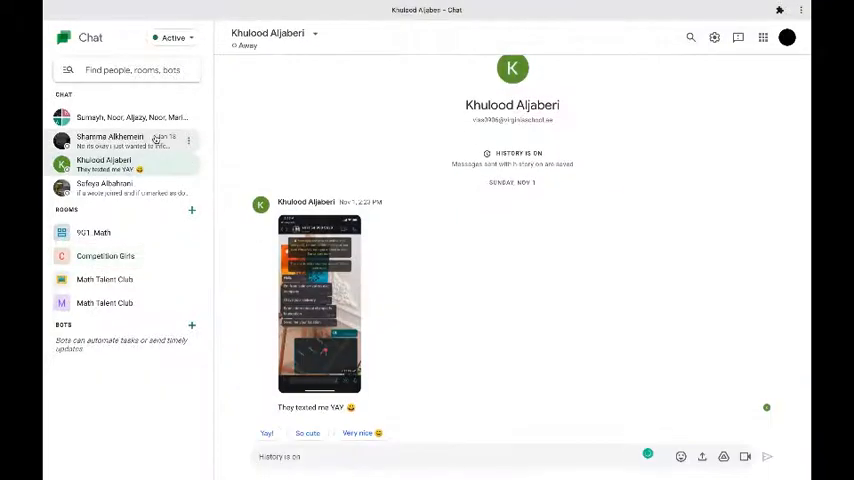
{"action": "left_click", "coordinate": [110, 140]}
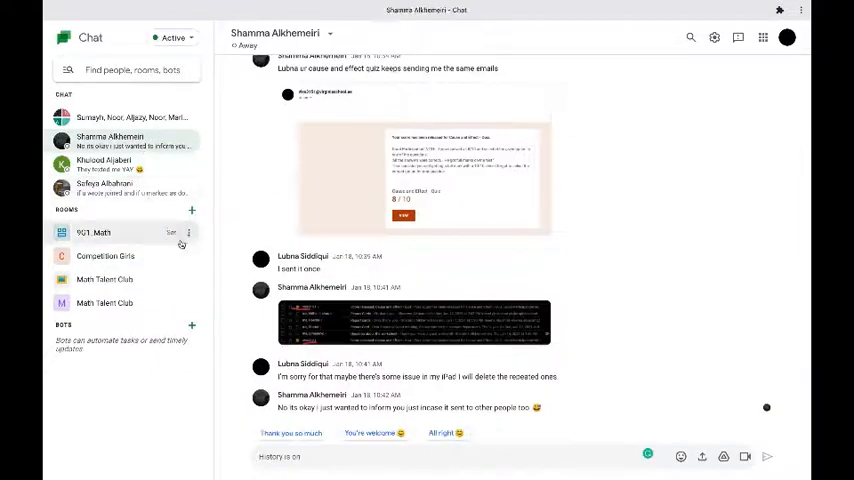
{"action": "left_click", "coordinate": [104, 188]}
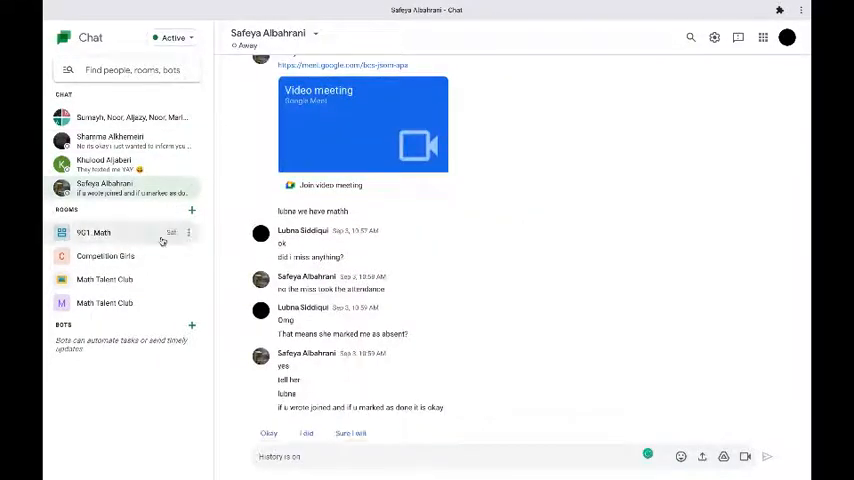
Step: Return to the 9G1_Maths room and review its earlier project posts
{"action": "left_click", "coordinate": [94, 232]}
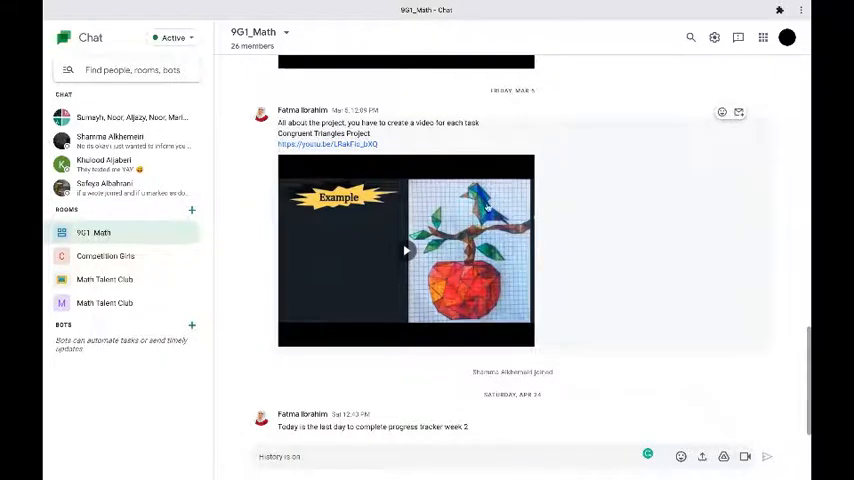
{"action": "left_click", "coordinate": [258, 32]}
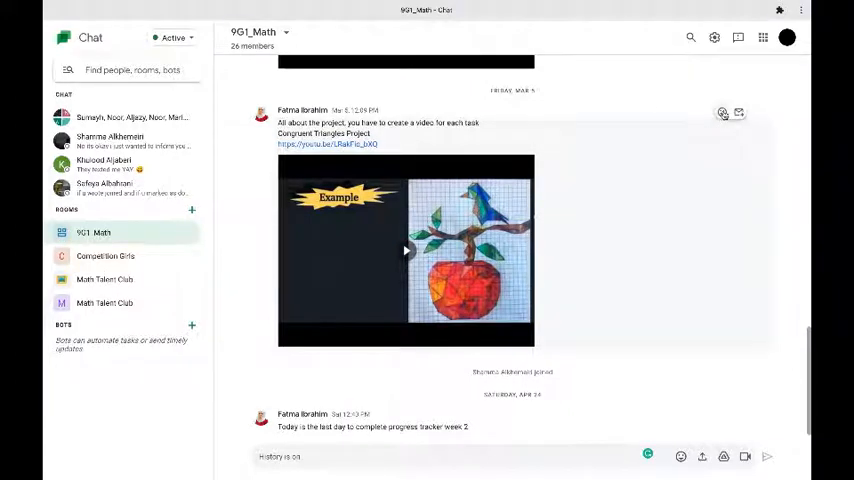
{"action": "mouse_move", "coordinate": [724, 112]}
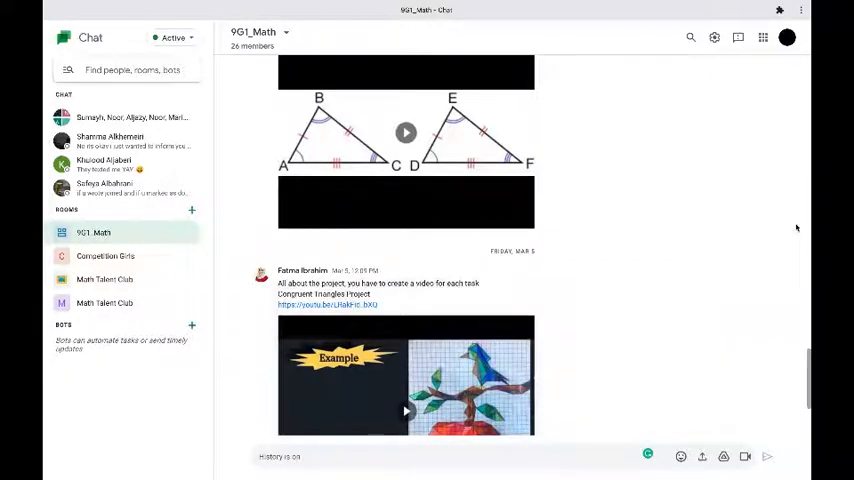
{"action": "left_click", "coordinate": [714, 36]}
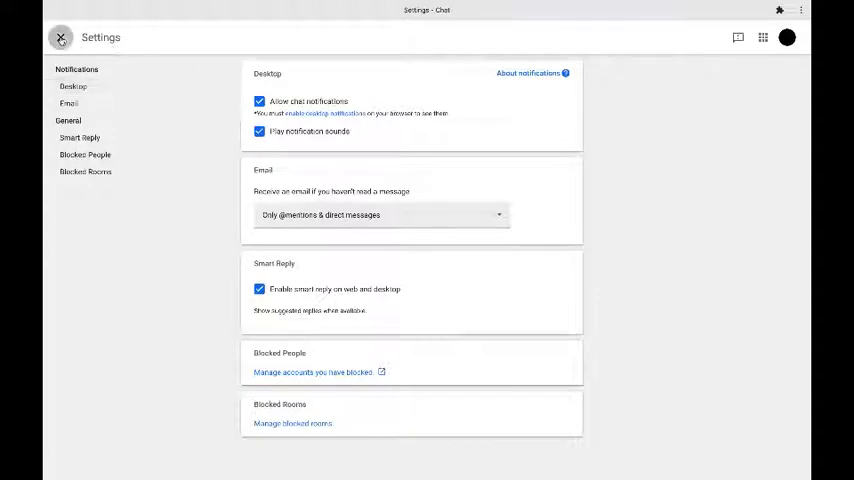
{"action": "left_click", "coordinate": [60, 36]}
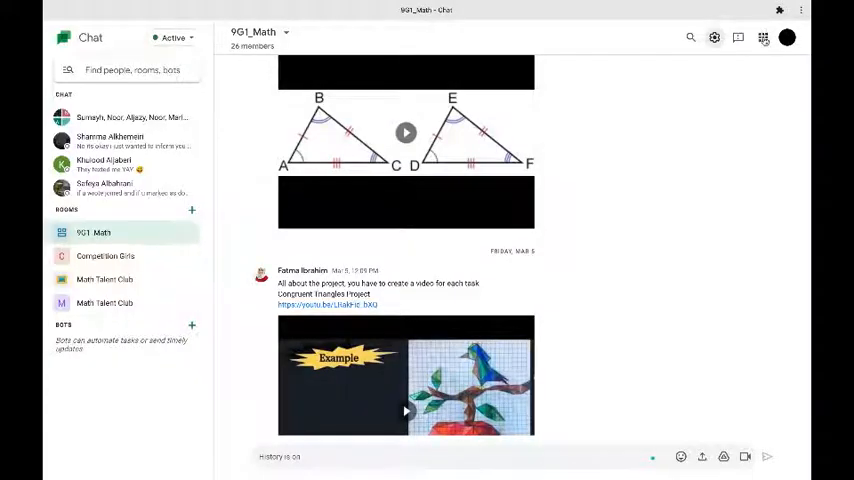
{"action": "left_click", "coordinate": [764, 36]}
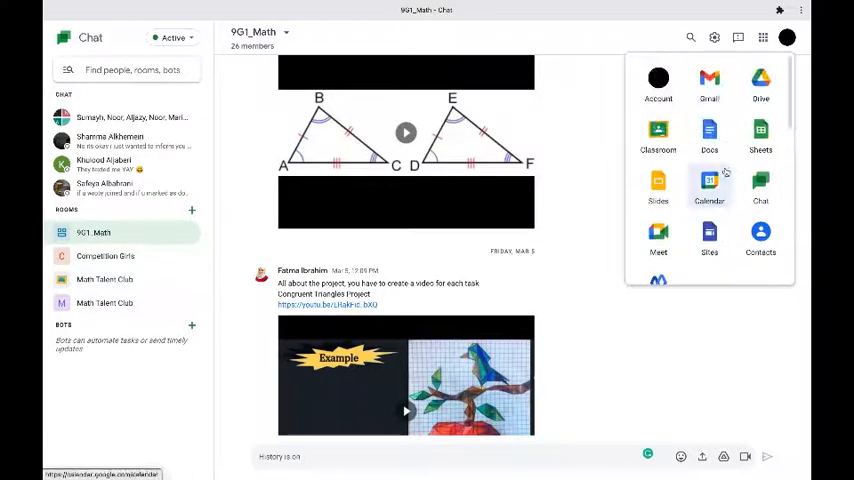
{"action": "left_click", "coordinate": [762, 36]}
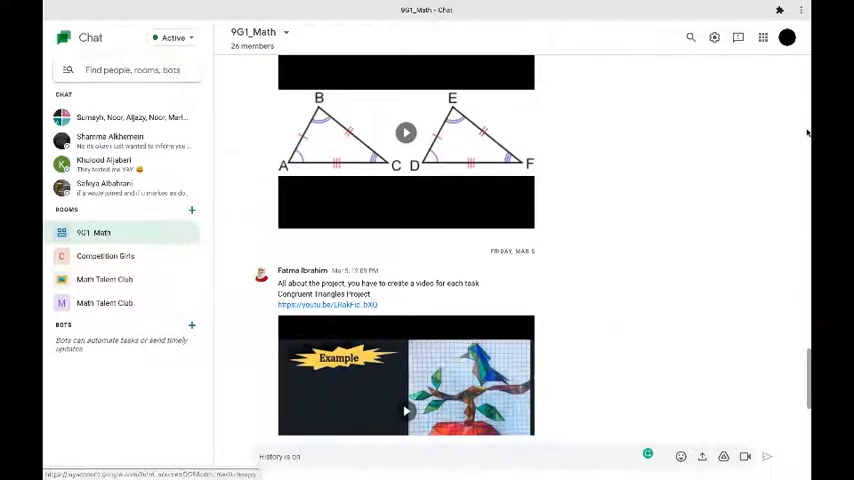
Step: Reach the notification settings page from the Active status menu, then close Chat
{"action": "left_click", "coordinate": [172, 36]}
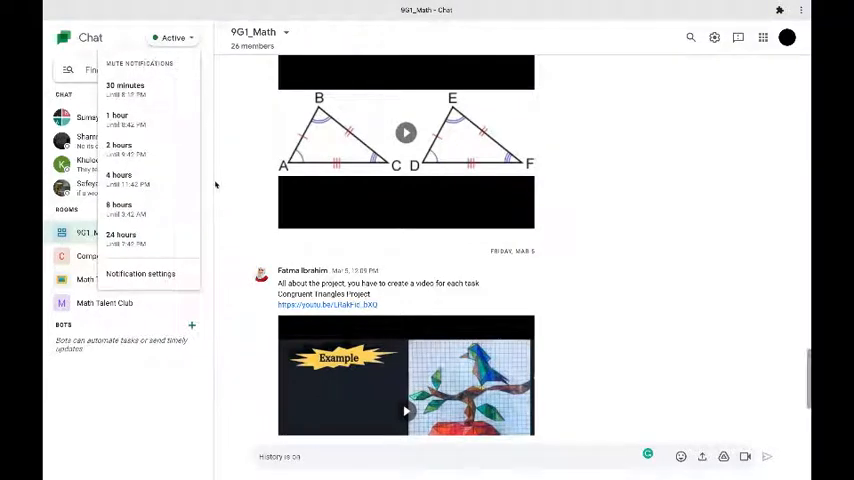
{"action": "left_click", "coordinate": [140, 272]}
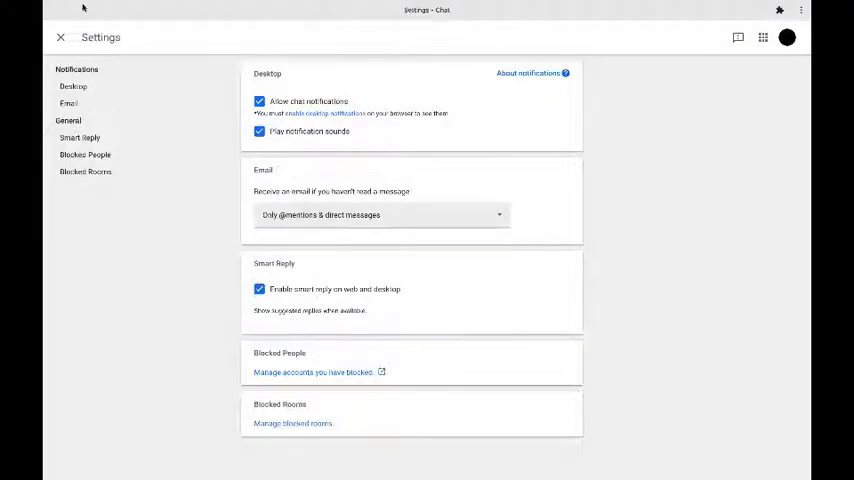
{"action": "left_click", "coordinate": [60, 36]}
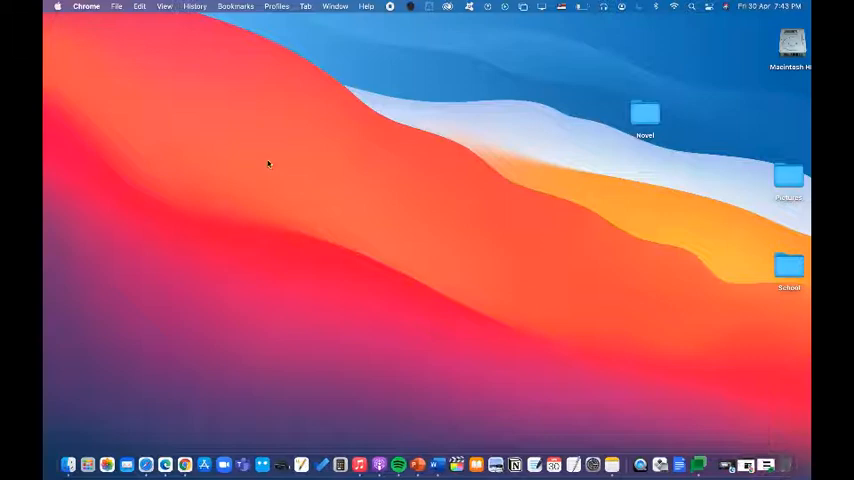
{"action": "mouse_move", "coordinate": [664, 360]}
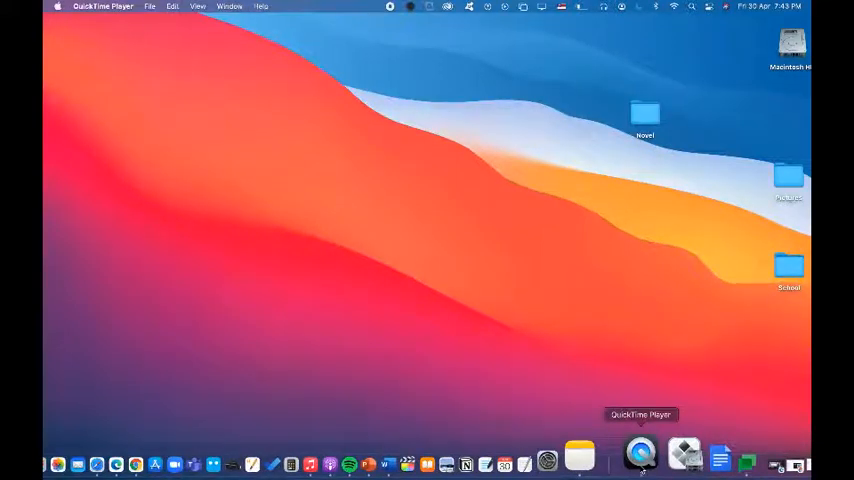
Step: Start a QuickTime movie recording using the connected iPhone as the camera source
{"action": "left_click", "coordinate": [148, 8]}
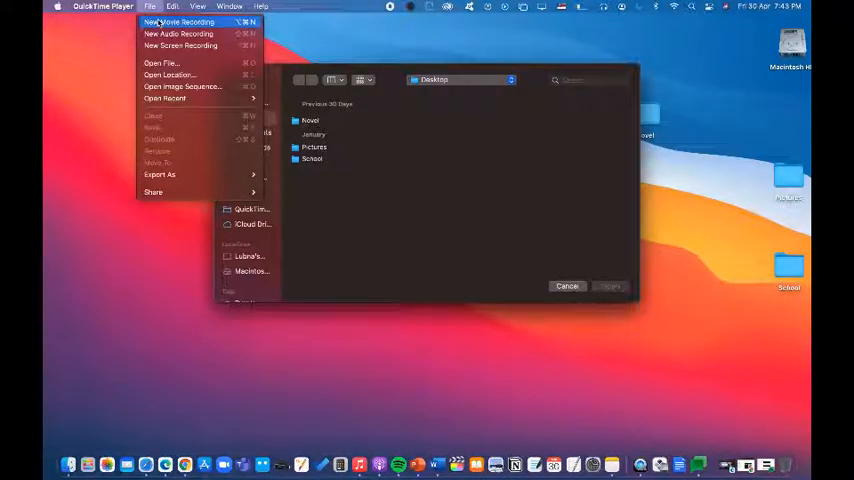
{"action": "left_click", "coordinate": [180, 22]}
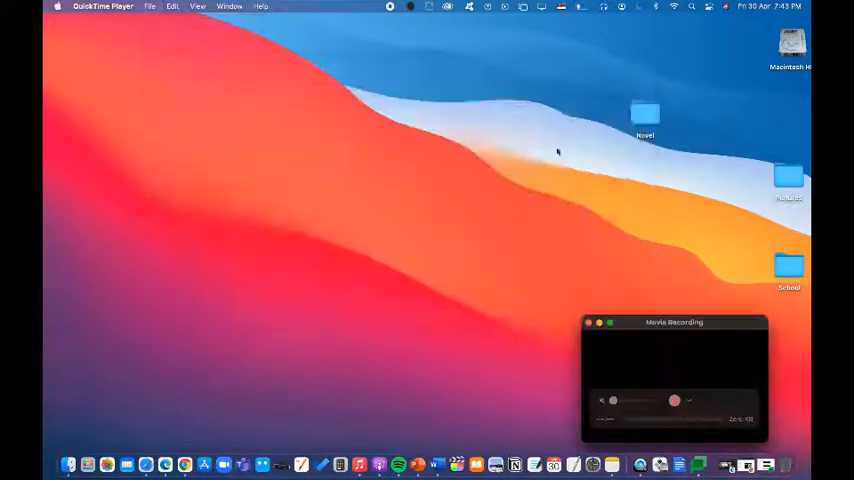
{"action": "left_click", "coordinate": [688, 402]}
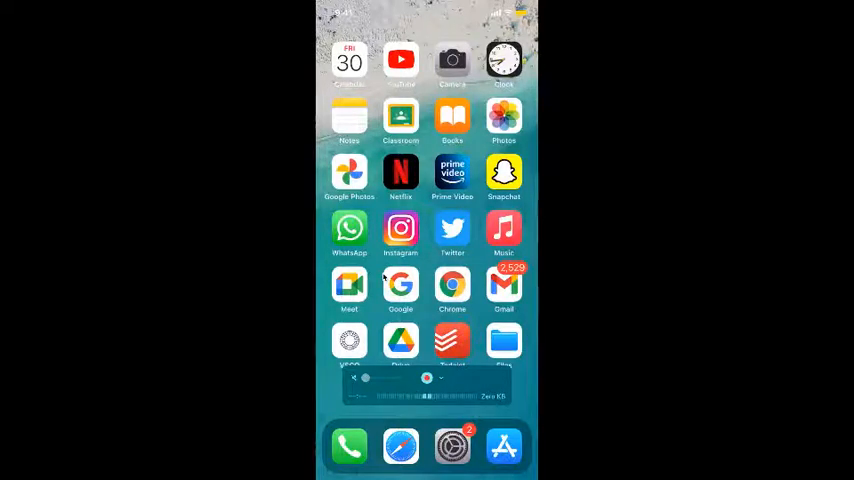
Step: Search the iPhone App Store for Google Chat and install the app
{"action": "left_click", "coordinate": [504, 446]}
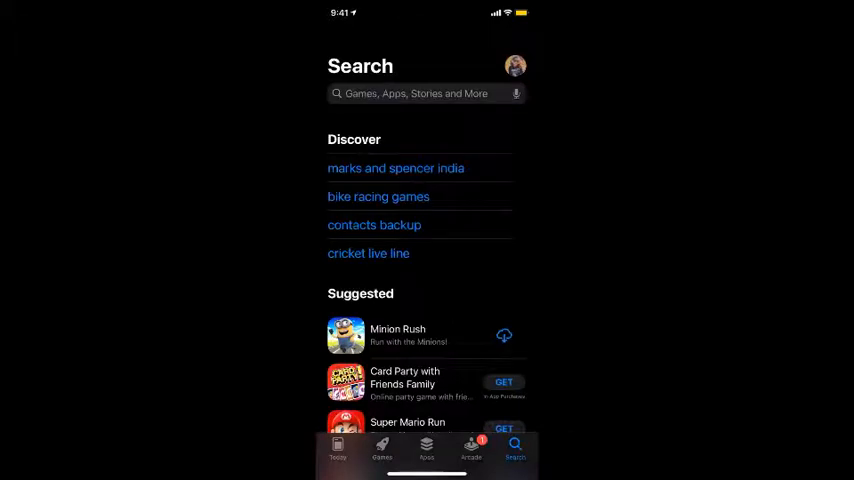
{"action": "left_click", "coordinate": [420, 92]}
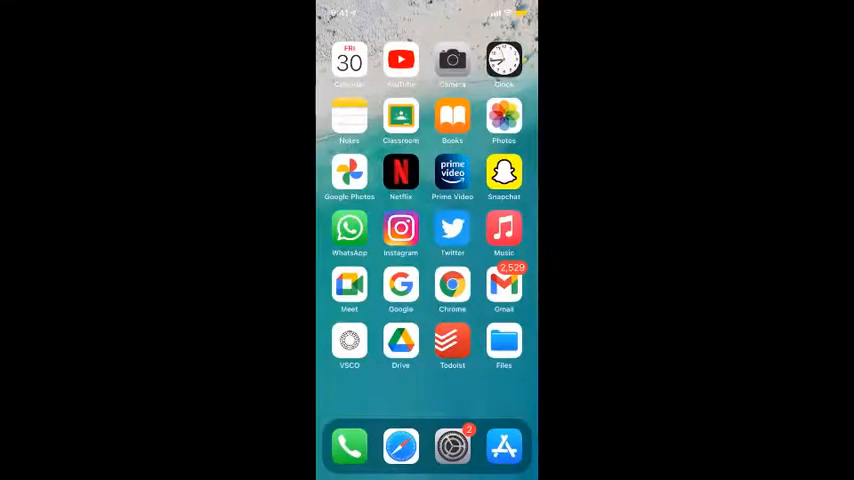
{"action": "left_click", "coordinate": [504, 446]}
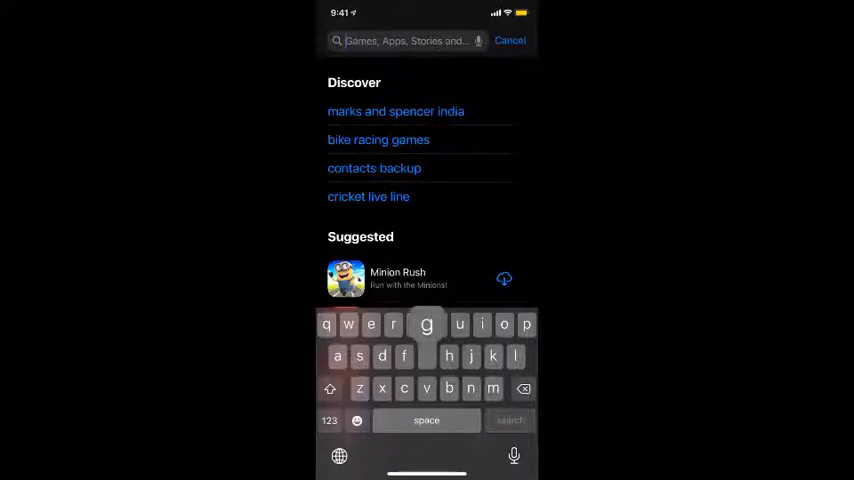
{"action": "type", "text": "googl"}
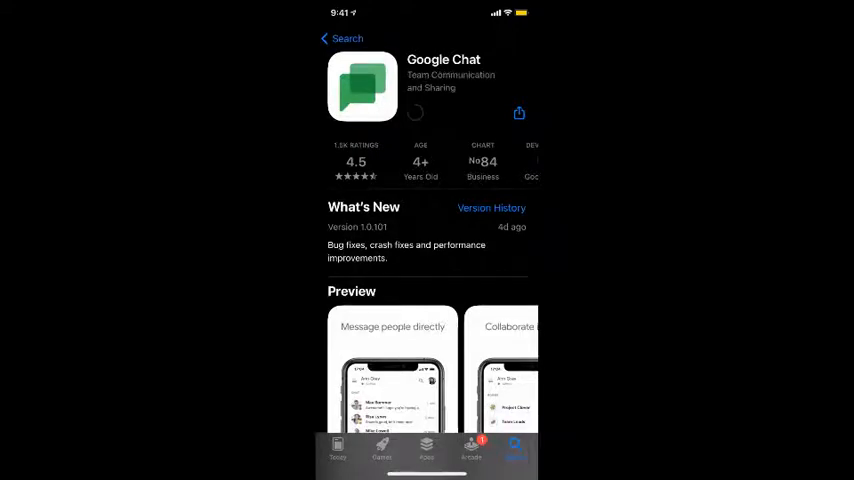
{"action": "left_click", "coordinate": [342, 38]}
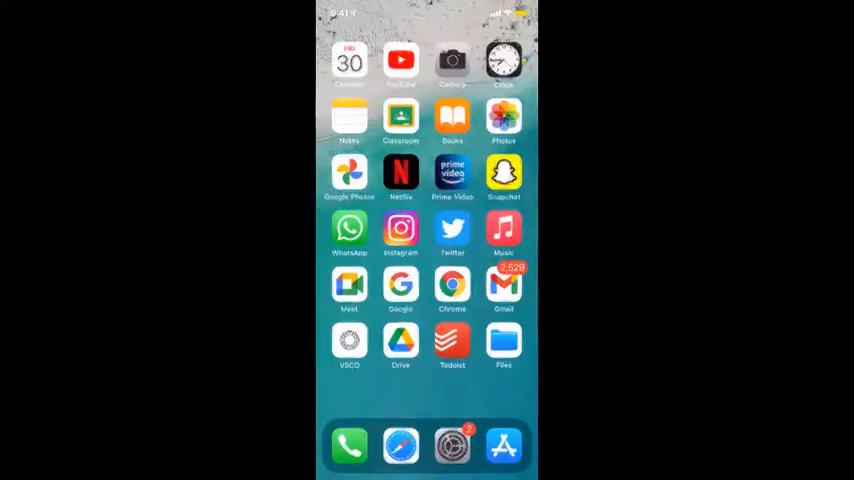
Step: Search for "google chats" in Chrome on the iPhone and browse the results
{"action": "left_click", "coordinate": [400, 446]}
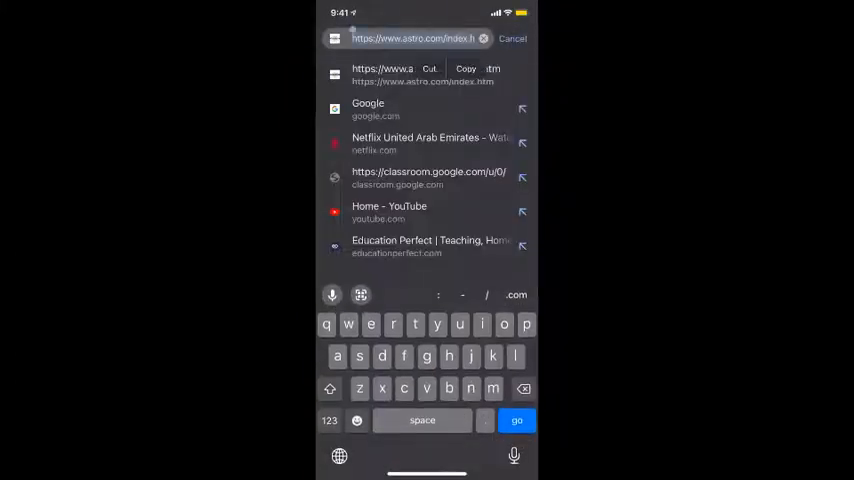
{"action": "type", "text": "cha"}
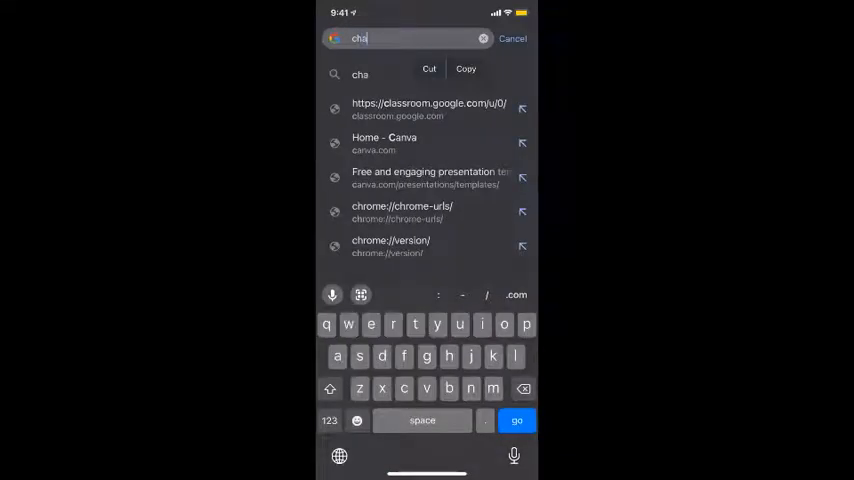
{"action": "type", "text": "ts"}
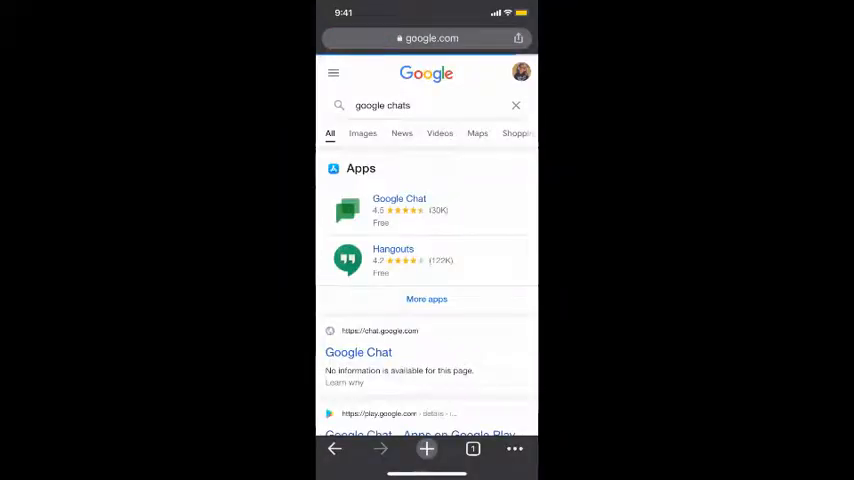
{"action": "left_click", "coordinate": [400, 198]}
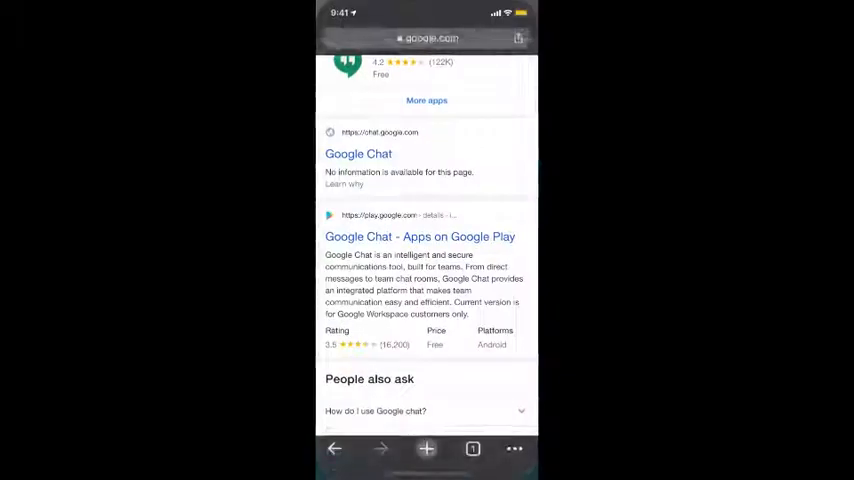
{"action": "scroll", "scroll_direction": "down", "scroll_amount": 3}
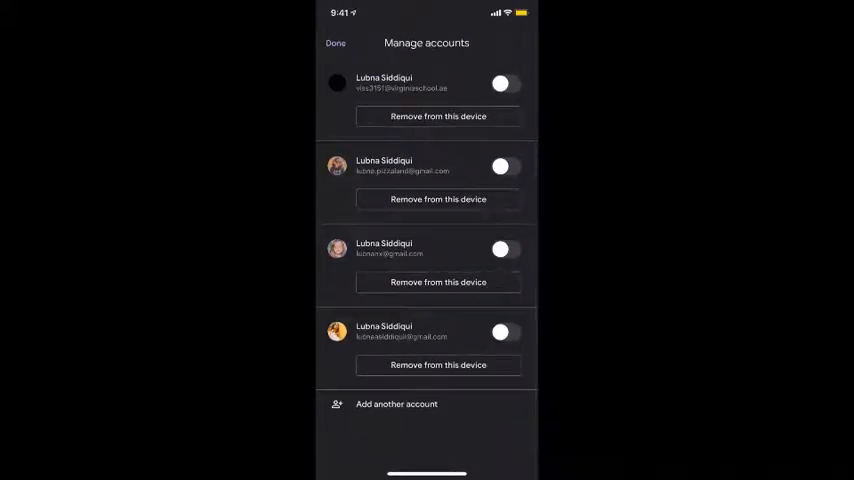
Step: Dismiss the account manager and notifications prompt, then view the Rooms list
{"action": "left_click", "coordinate": [504, 84]}
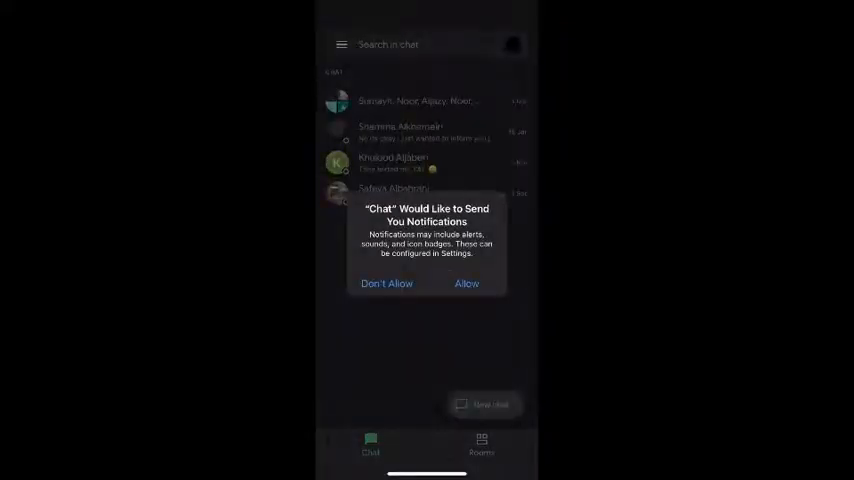
{"action": "left_click", "coordinate": [466, 284]}
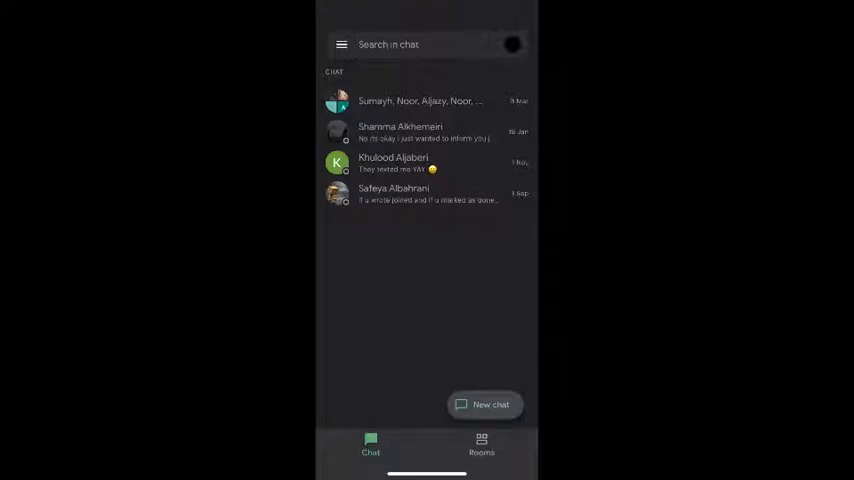
{"action": "left_click", "coordinate": [480, 444]}
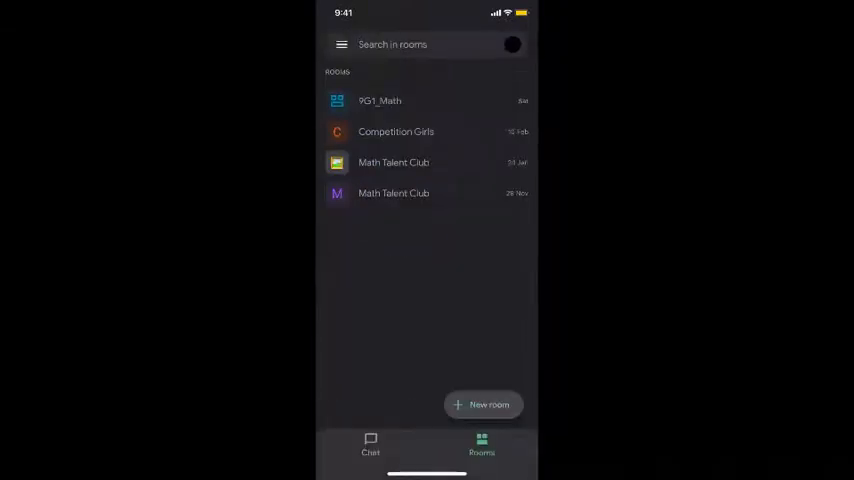
Step: Toggle between Chat and Rooms, then enter the Competition Girls room
{"action": "left_click", "coordinate": [420, 44]}
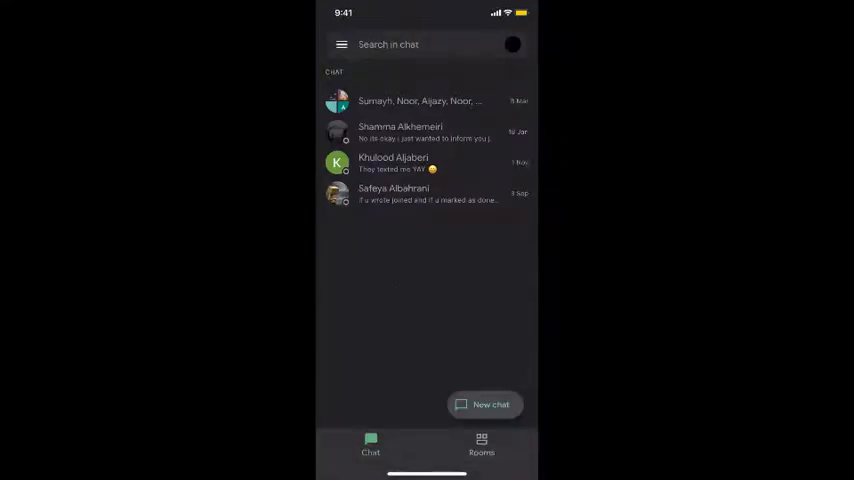
{"action": "left_click", "coordinate": [480, 444]}
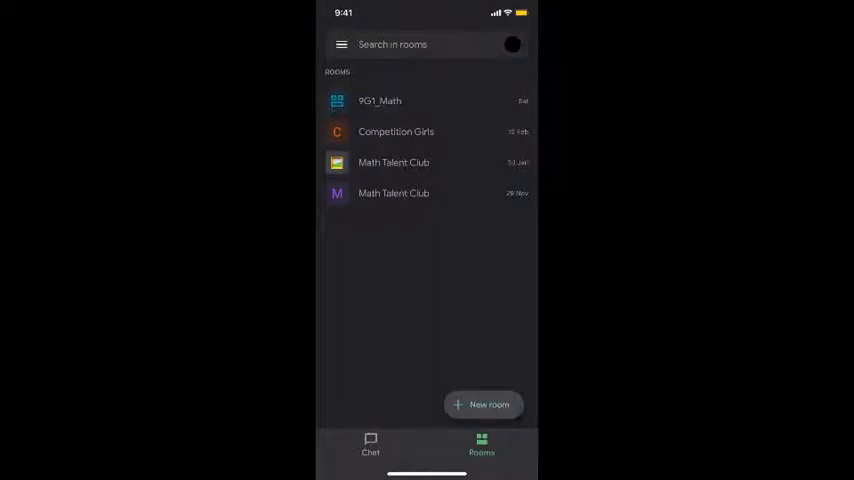
{"action": "left_click", "coordinate": [396, 132]}
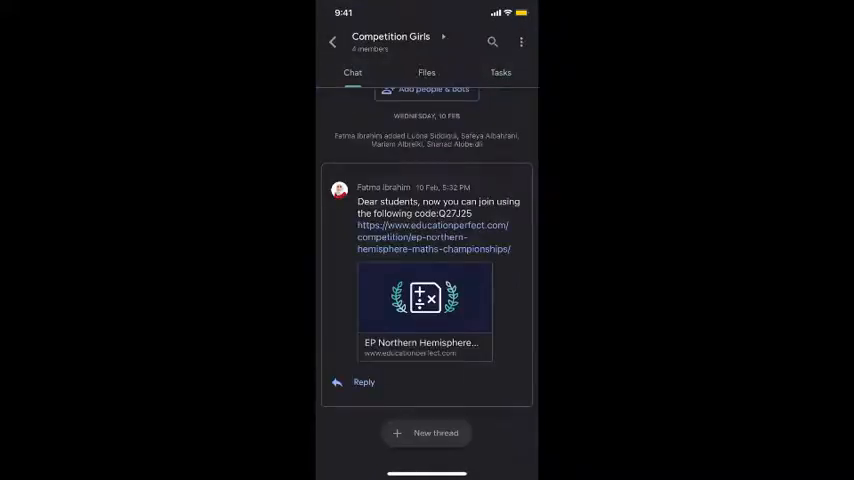
Step: Leave the Competition Girls room via the back arrow to return to the rooms list
{"action": "left_click", "coordinate": [436, 432]}
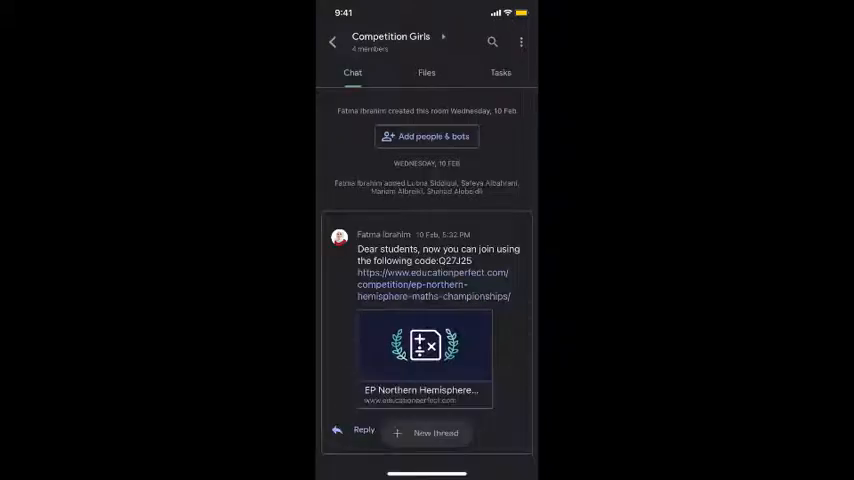
{"action": "left_click", "coordinate": [436, 432]}
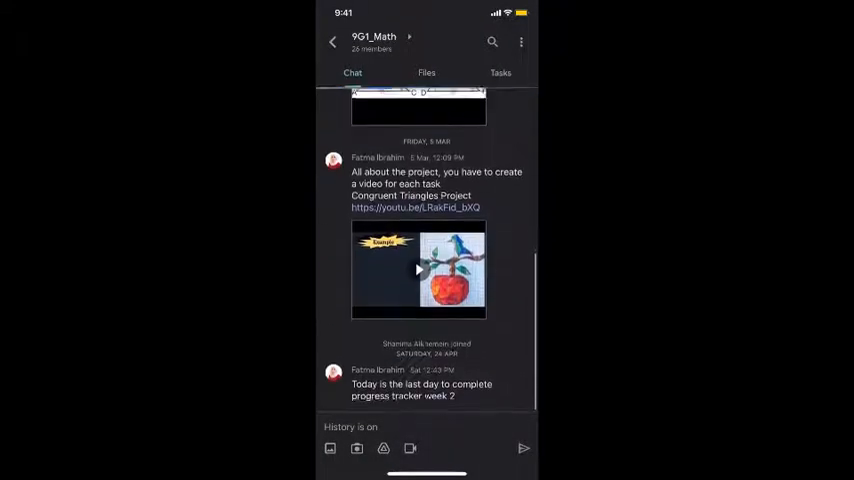
{"action": "scroll", "scroll_direction": "down", "scroll_amount": 3}
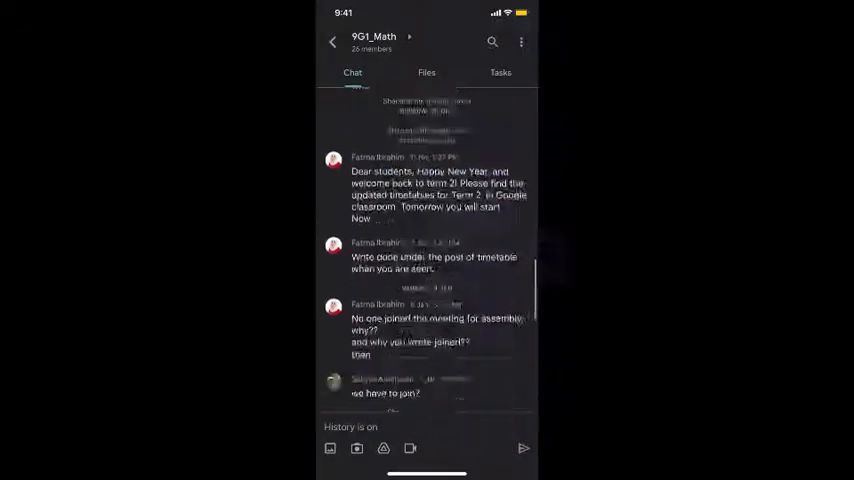
{"action": "scroll", "scroll_direction": "down", "scroll_amount": 3}
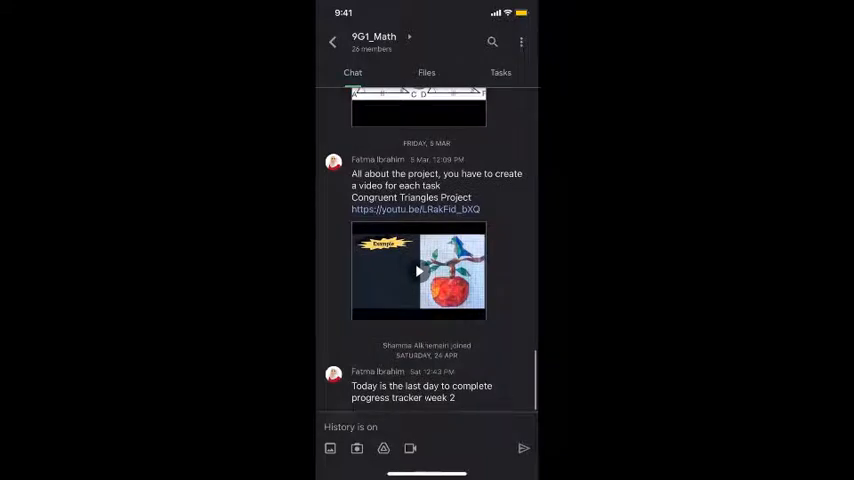
{"action": "left_click", "coordinate": [420, 246]}
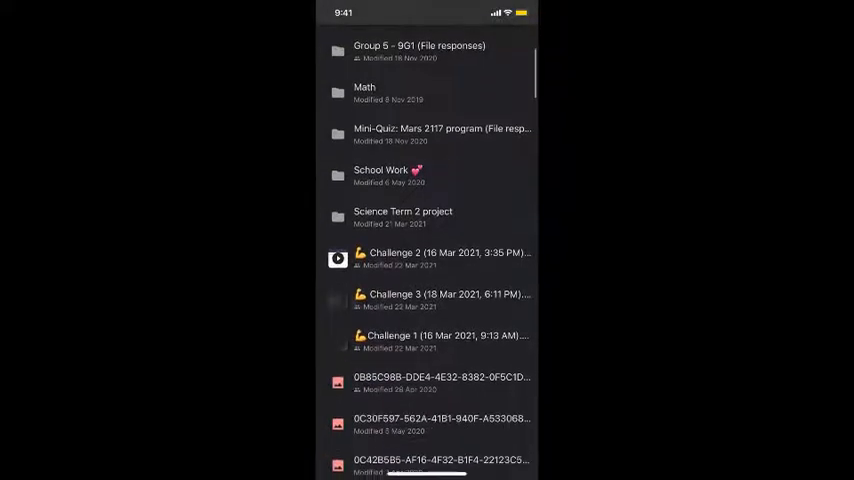
{"action": "scroll", "scroll_direction": "down", "scroll_amount": 3}
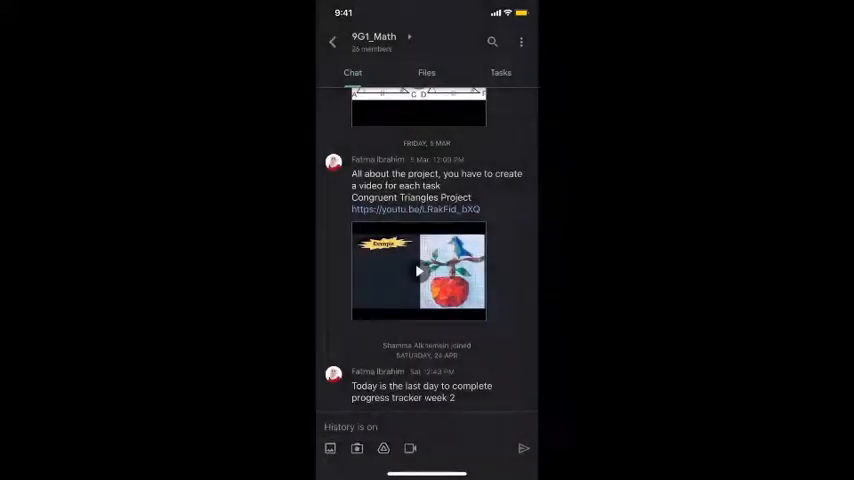
Step: Try room search, close it, and view the status options from the menu
{"action": "left_click", "coordinate": [492, 42]}
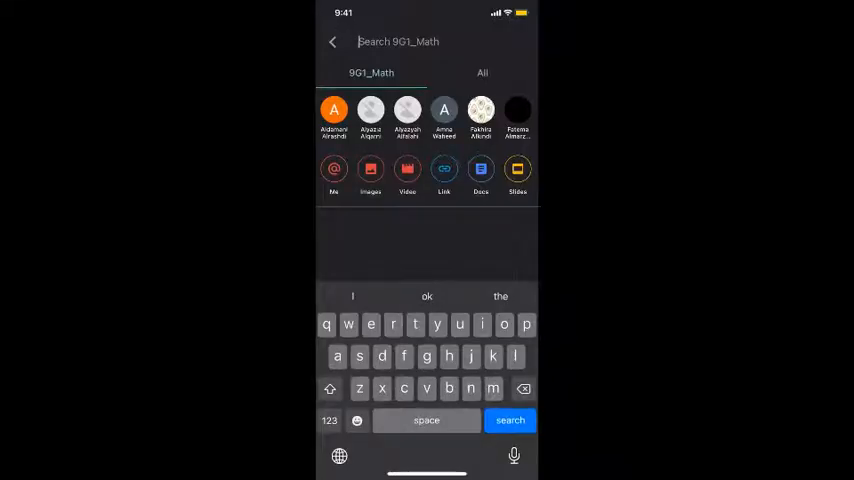
{"action": "left_click", "coordinate": [482, 72]}
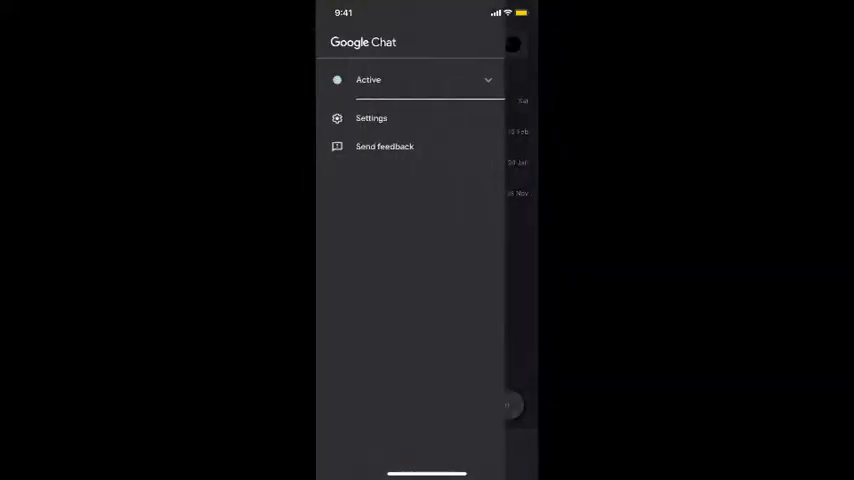
{"action": "left_click", "coordinate": [428, 80]}
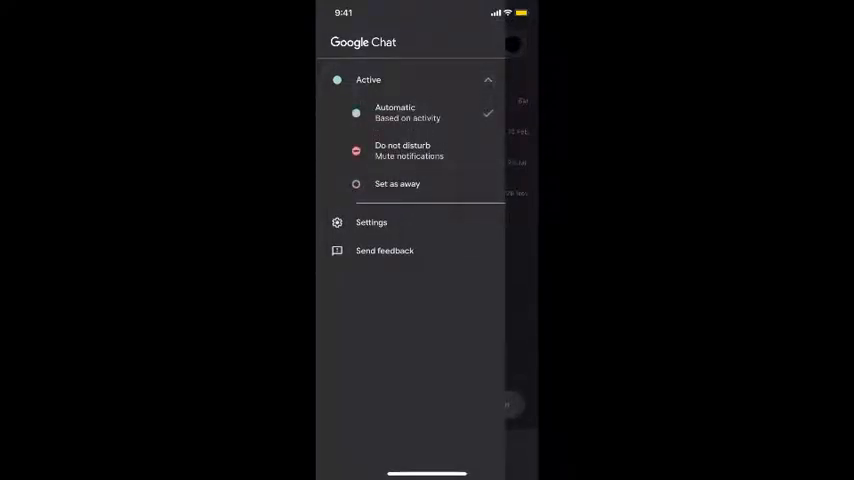
Step: Visit Chat settings, return to the rooms list and switch to the direct chats list
{"action": "left_click", "coordinate": [372, 222]}
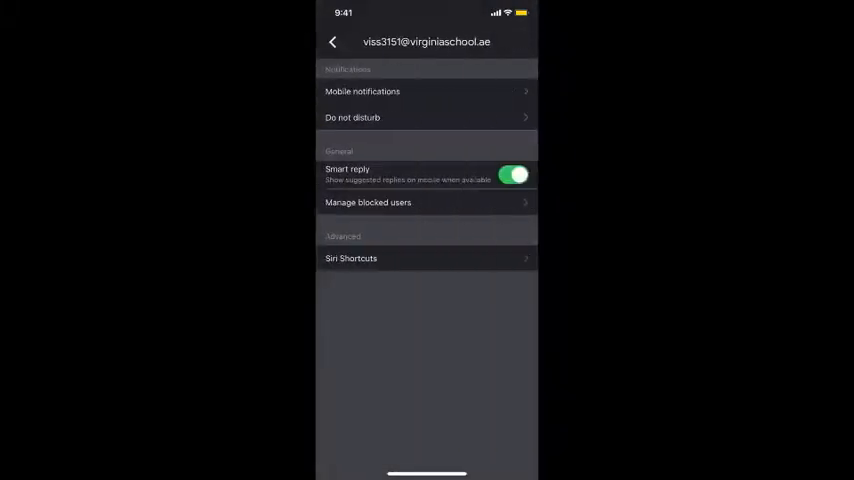
{"action": "left_click", "coordinate": [332, 40]}
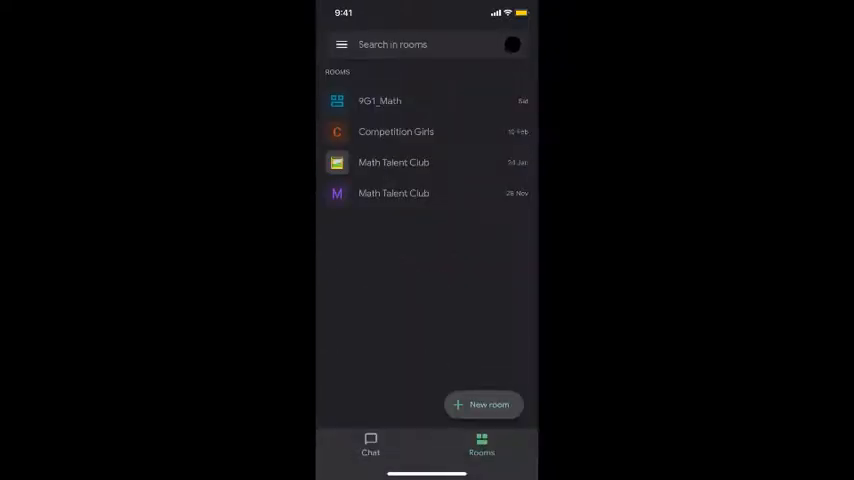
{"action": "left_click", "coordinate": [372, 444]}
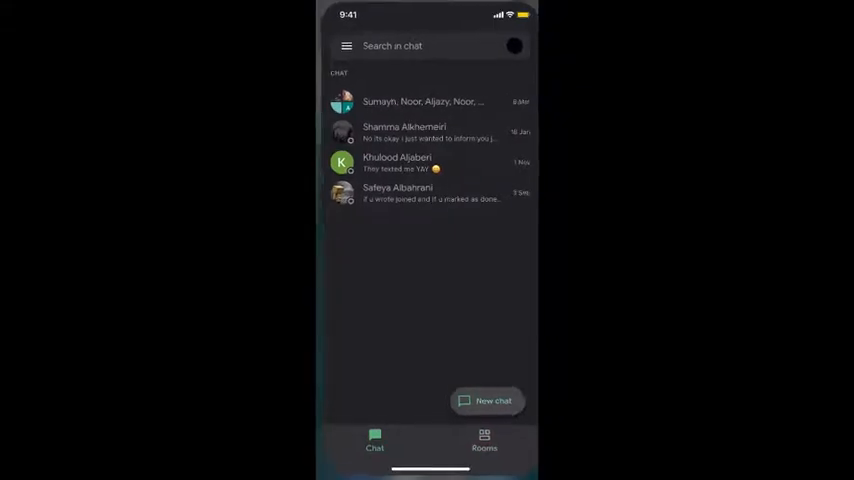